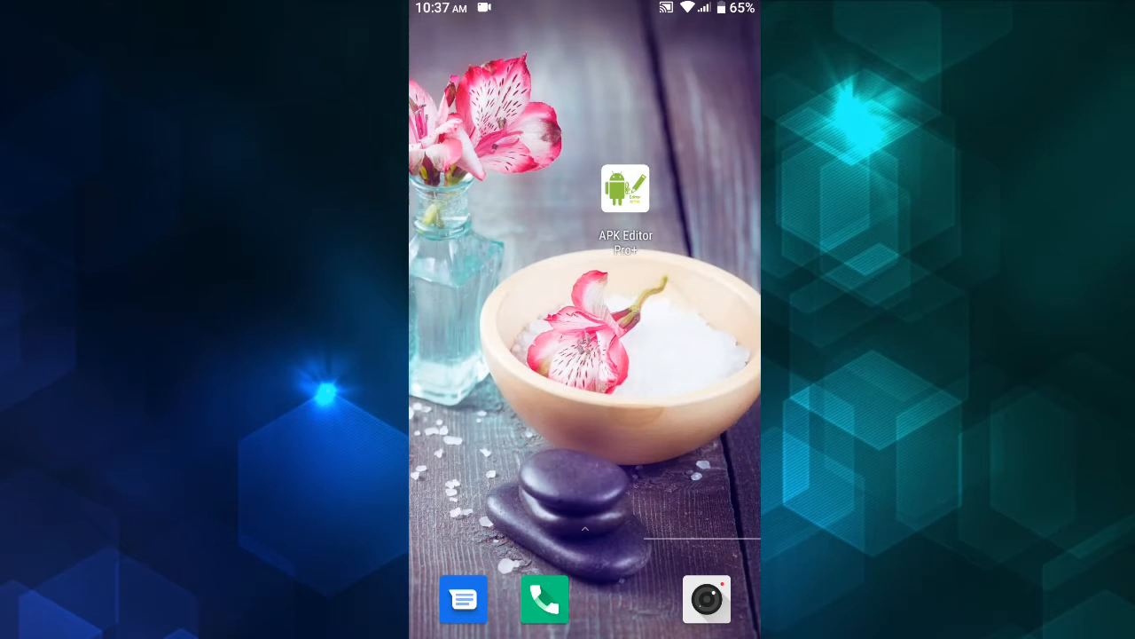
Launch APK Editor Pro+ from the home screen to reach its main menu.
click(624, 188)
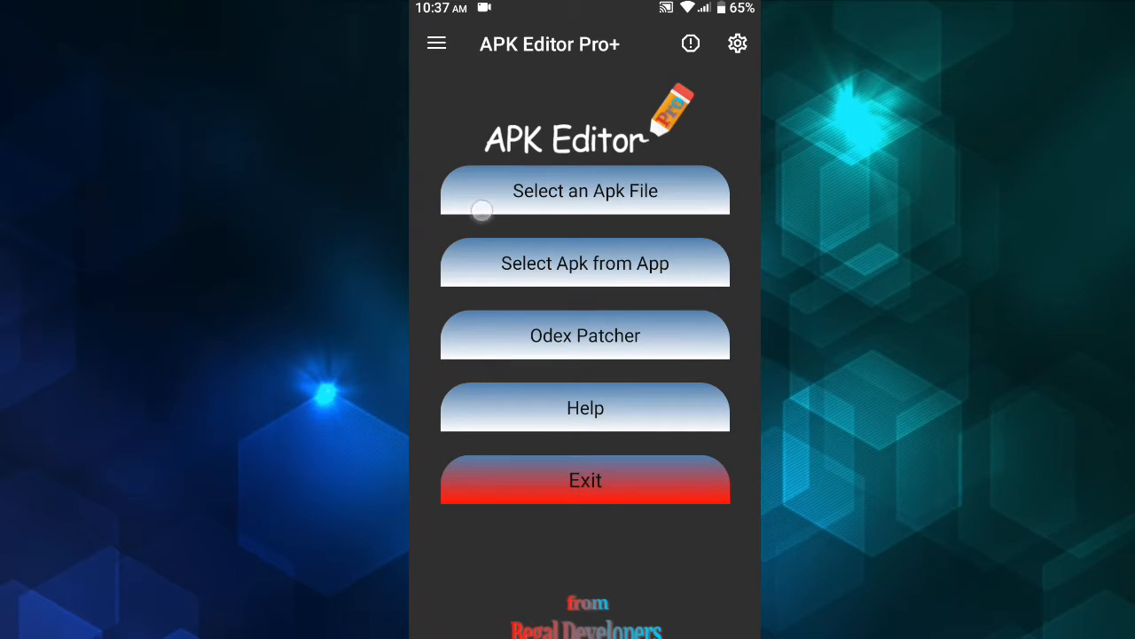
click(585, 192)
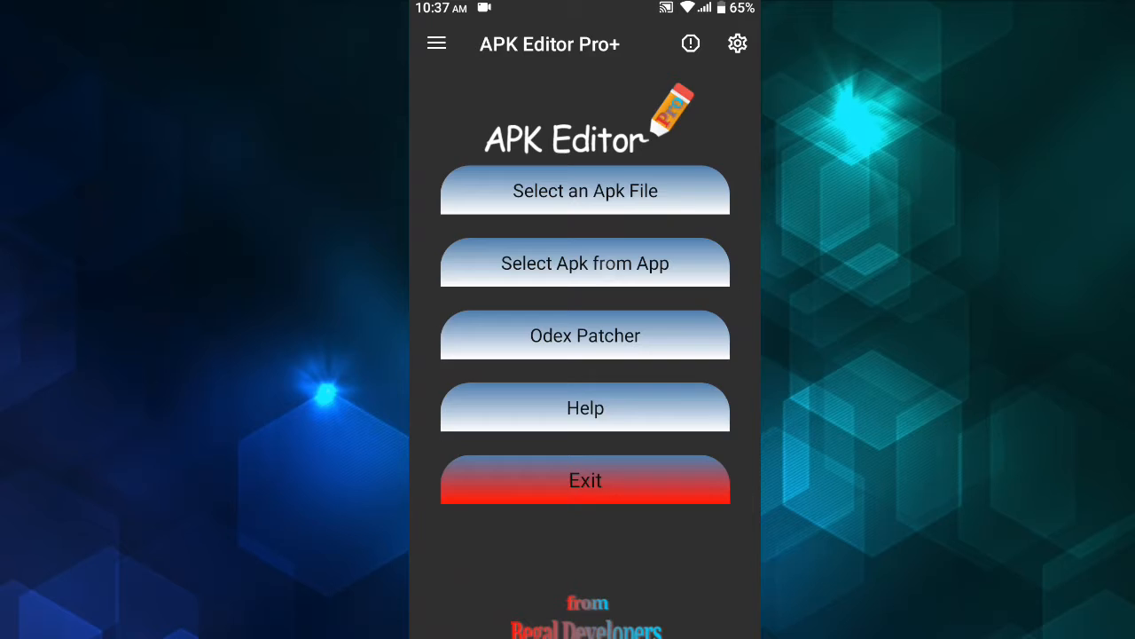
Select My Talking Tom Friends from installed apps and open it in Simple Edit (file replacement).
click(585, 263)
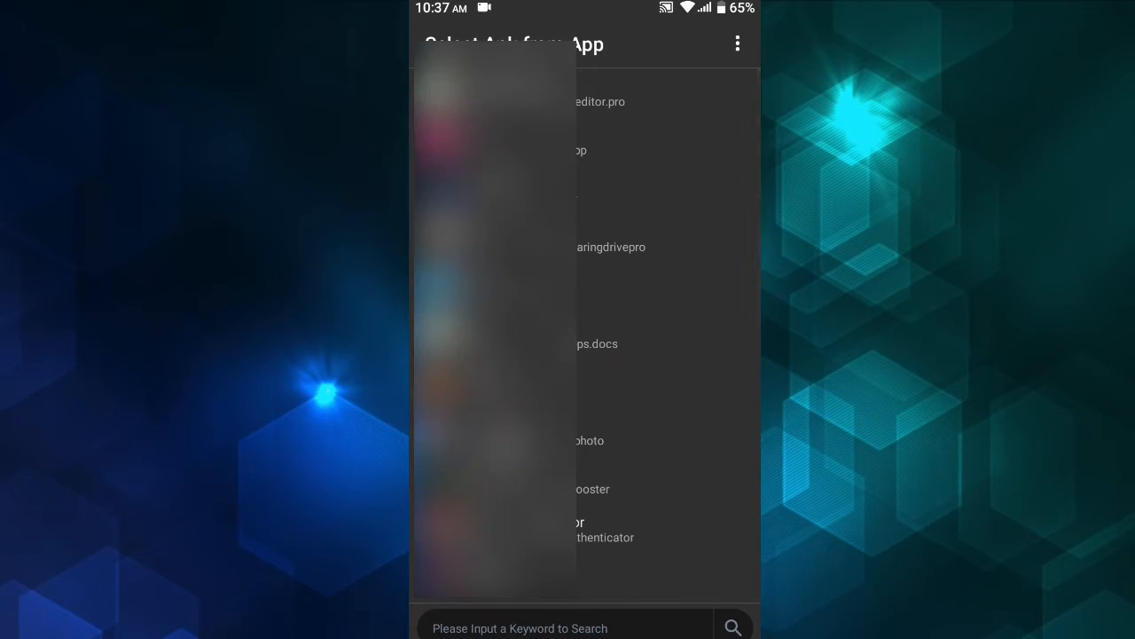
scroll(down, 3)
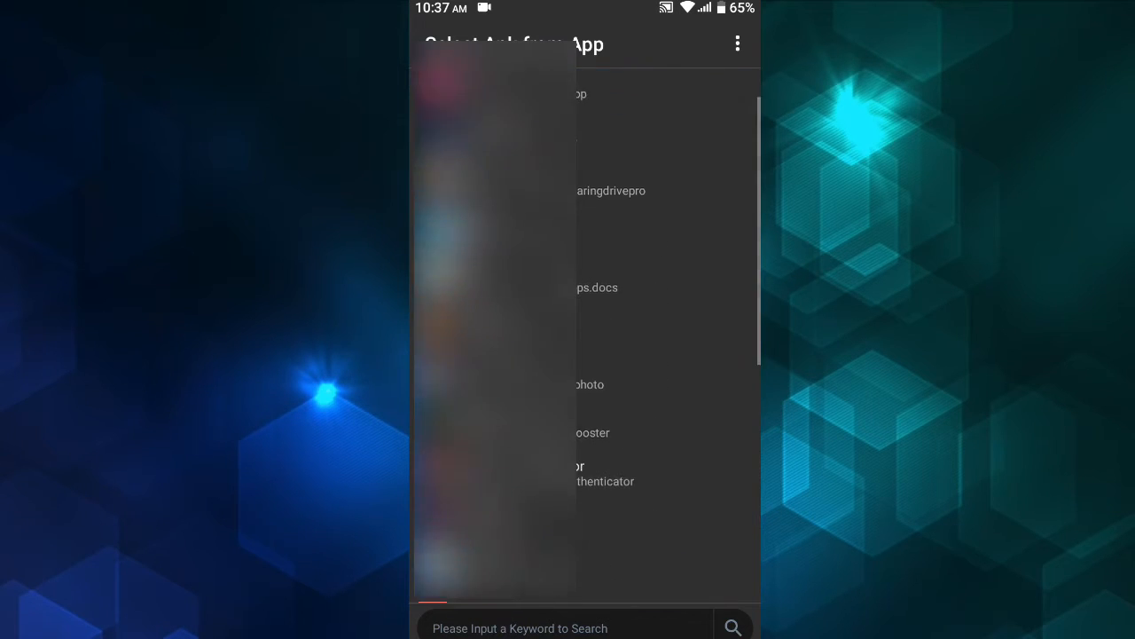
scroll(down, 3)
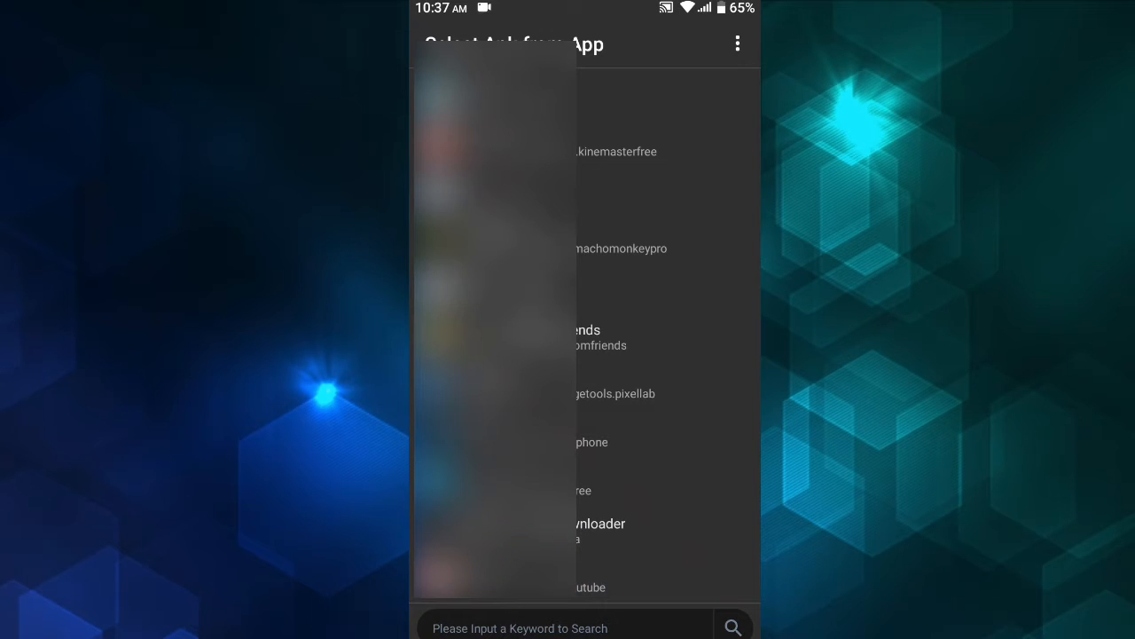
scroll(down, 3)
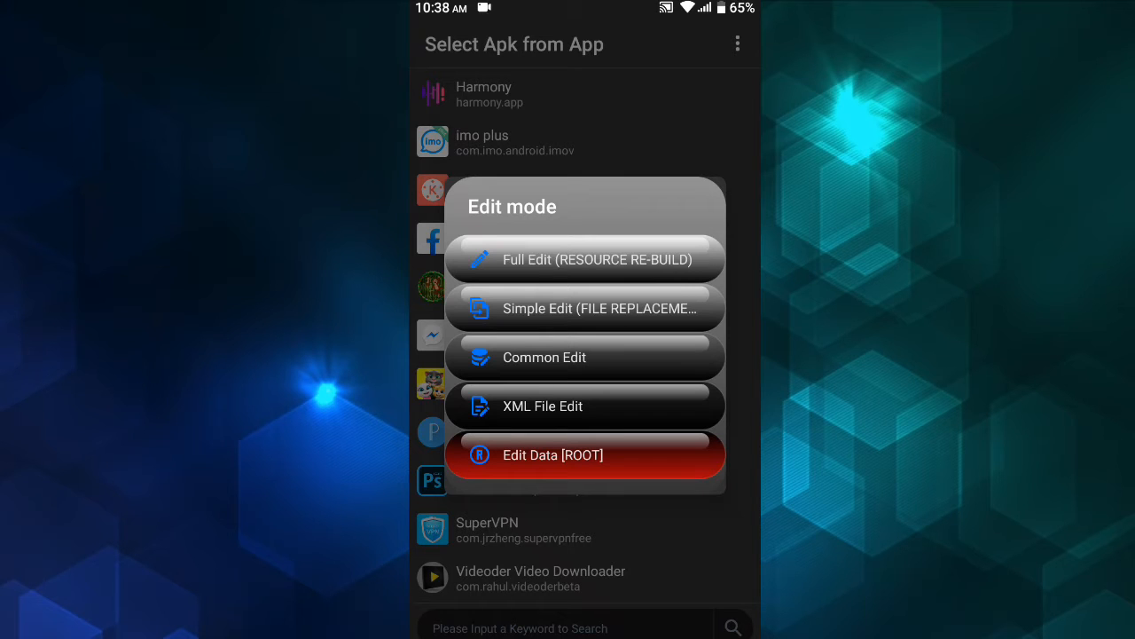
click(585, 309)
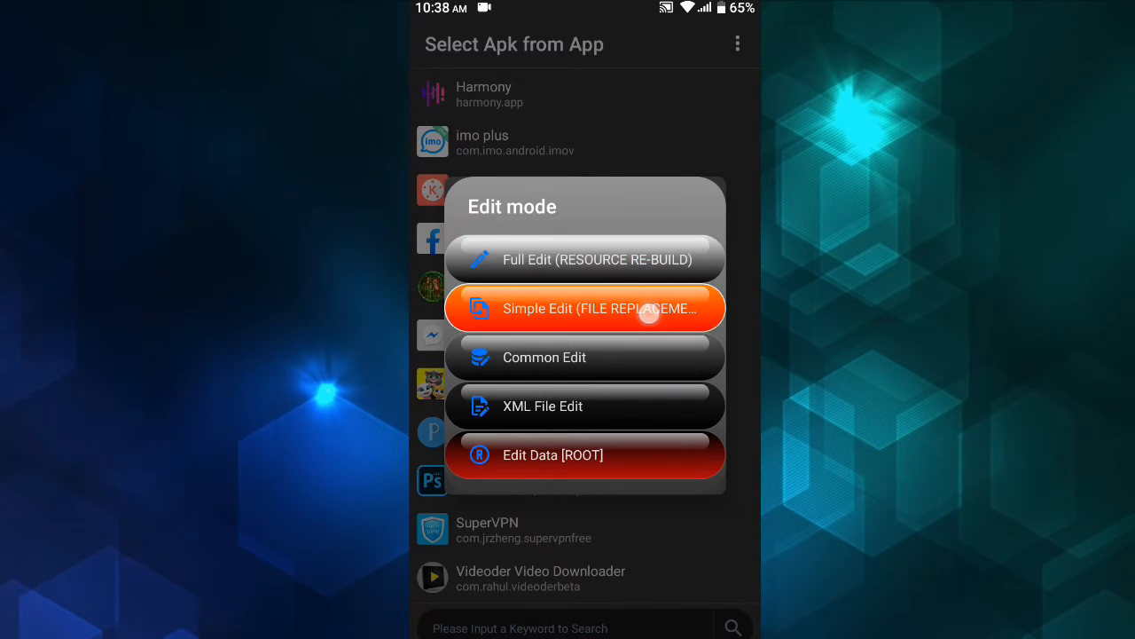
click(586, 309)
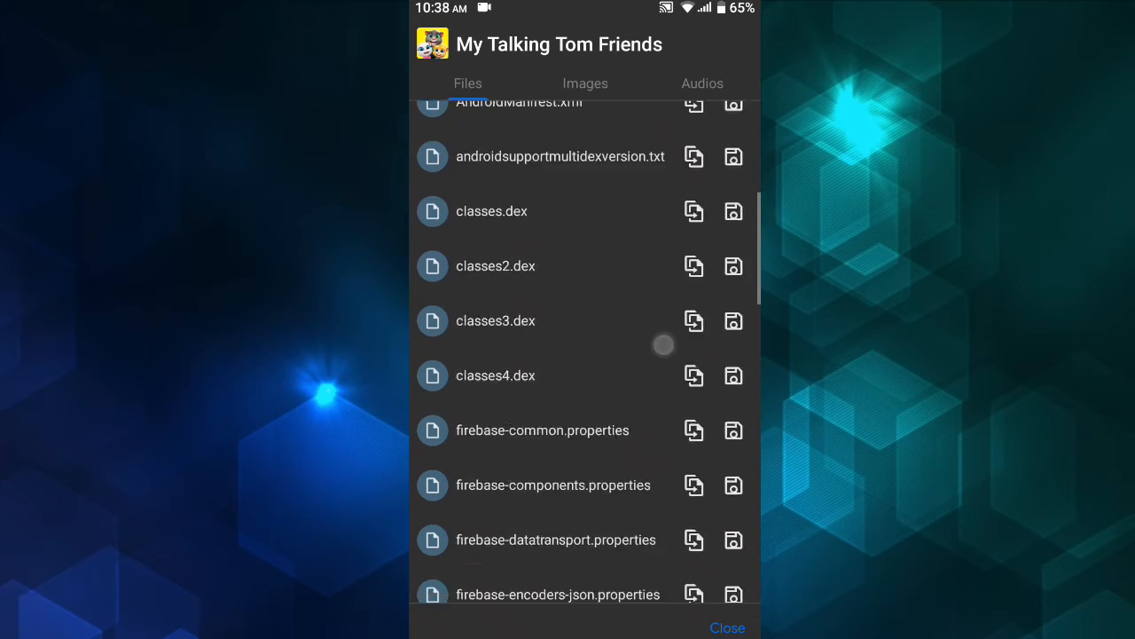
Browse the game's three audio files, close the editor, and open the Odex Patcher tool.
click(702, 83)
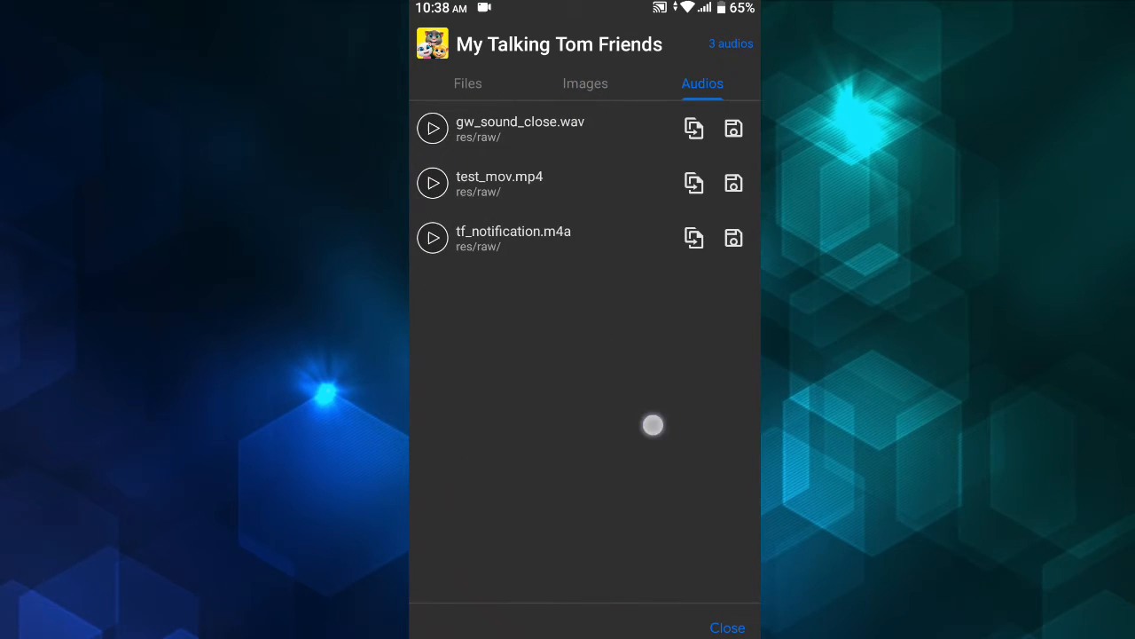
click(468, 83)
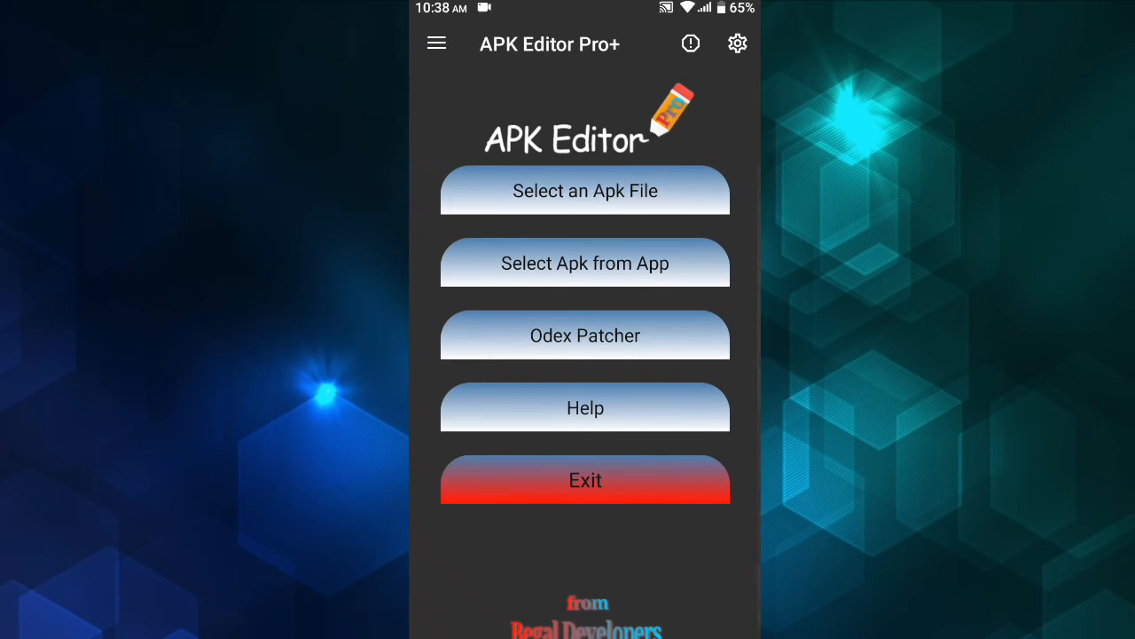
click(586, 336)
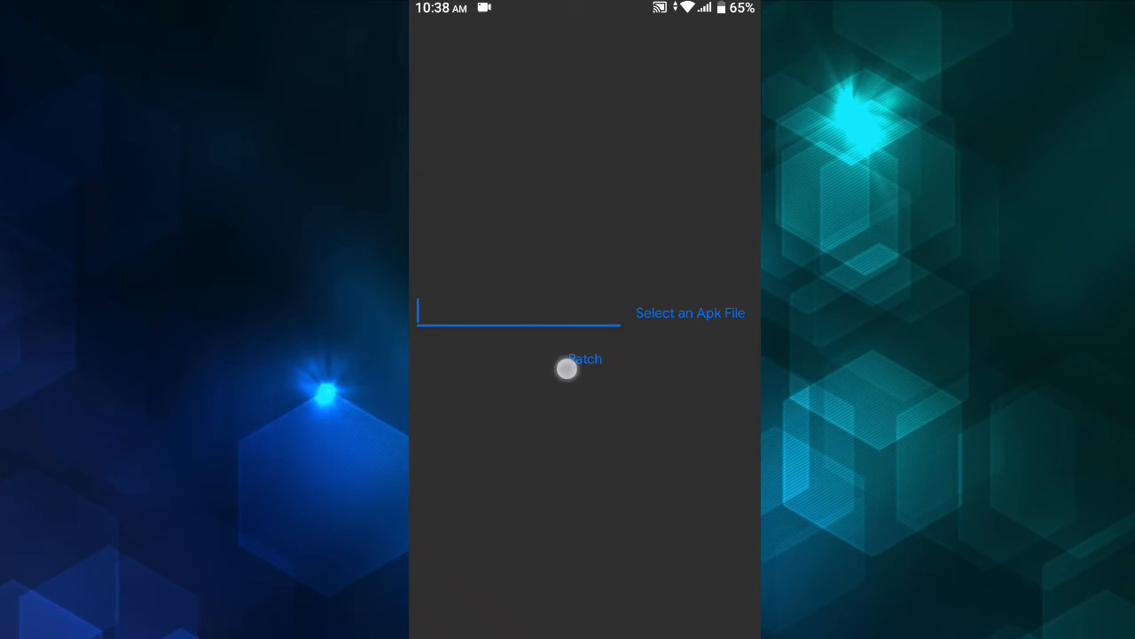